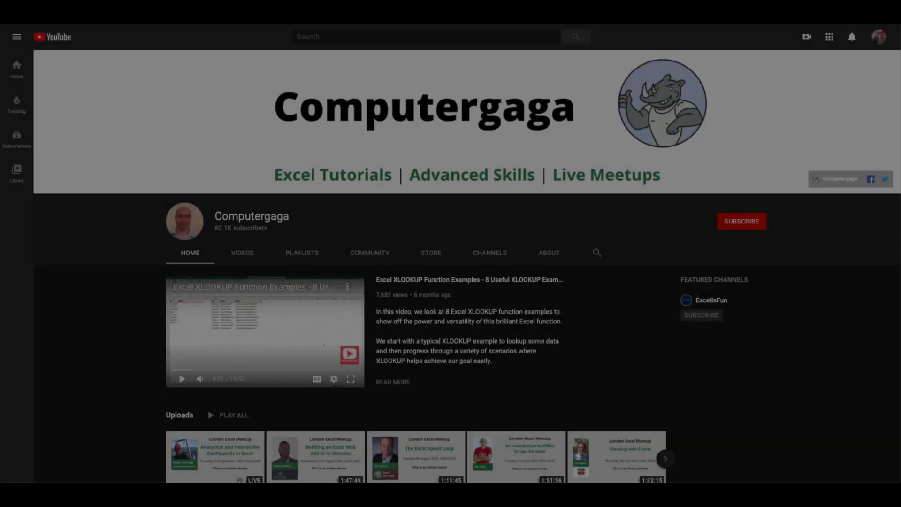
mouse_move(184, 221)
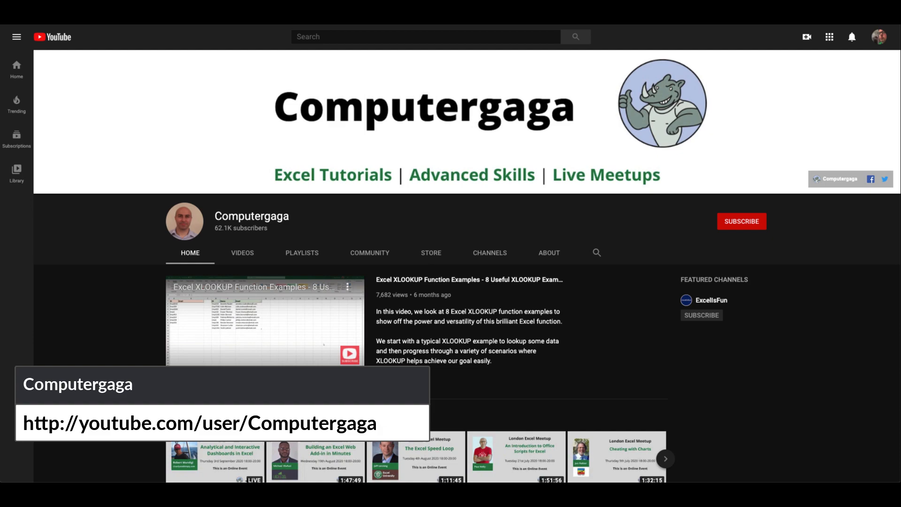
Step: Leave the Computergaga YouTube channel page for the Excel monthly sales sheet totalling 32,482
left_click(265, 319)
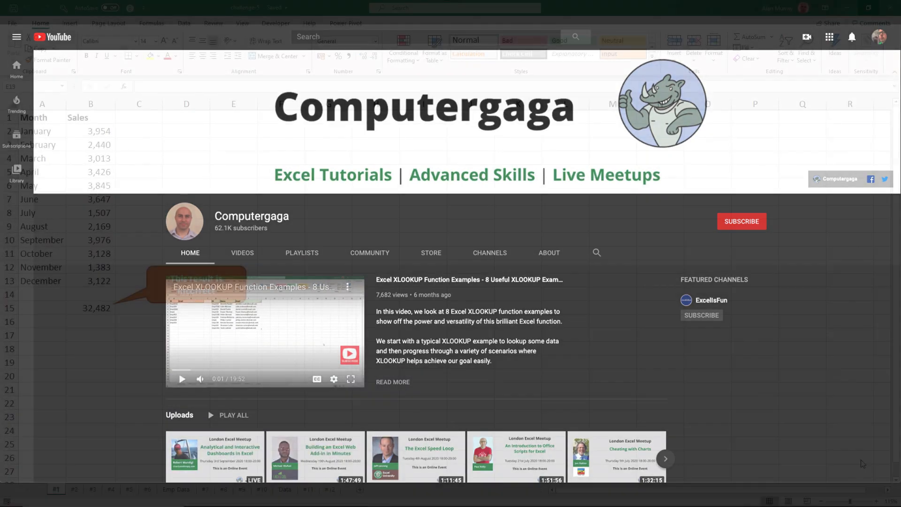